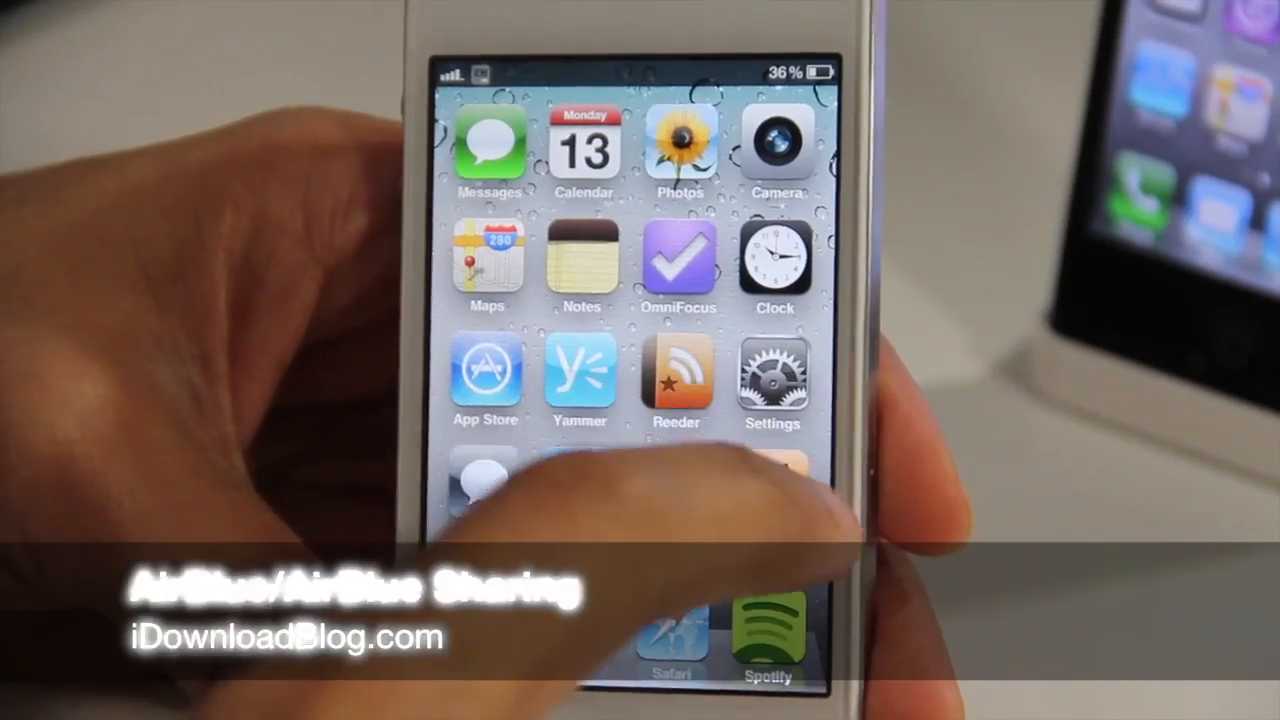
Reach AirBlue Sharing's Activation methods in Settings and review the Double Press option.
click(772, 376)
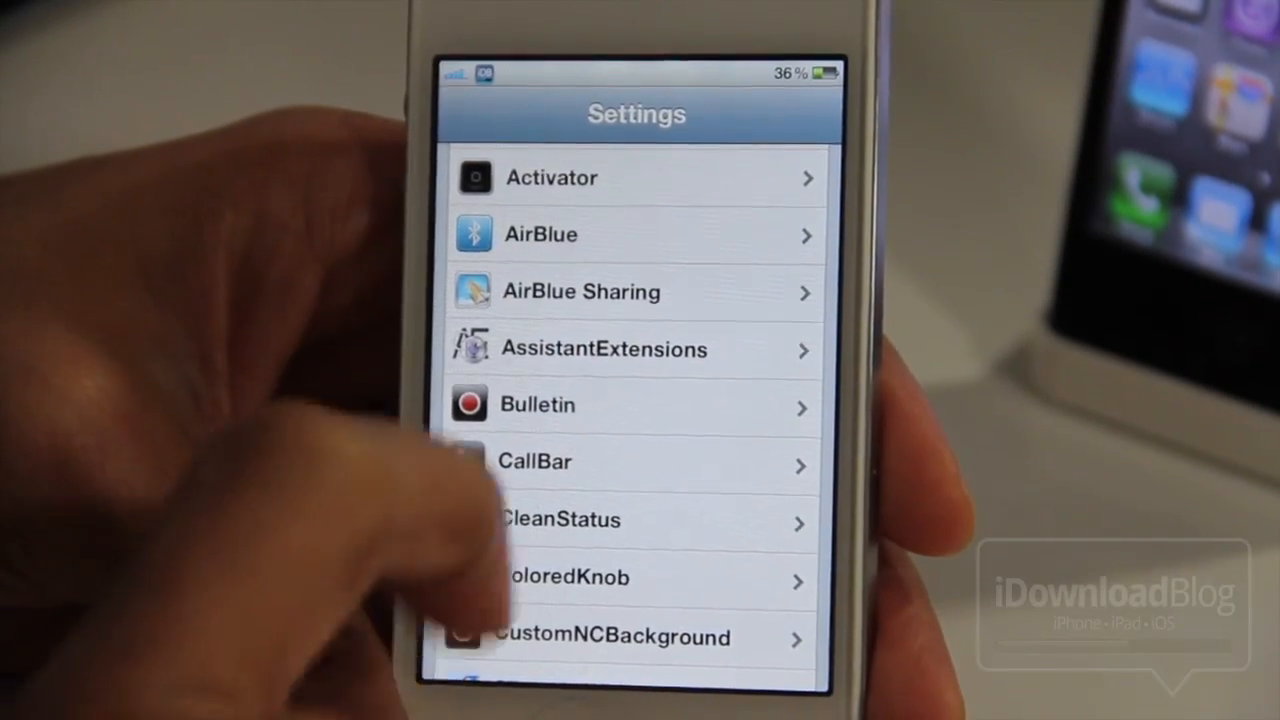
click(636, 234)
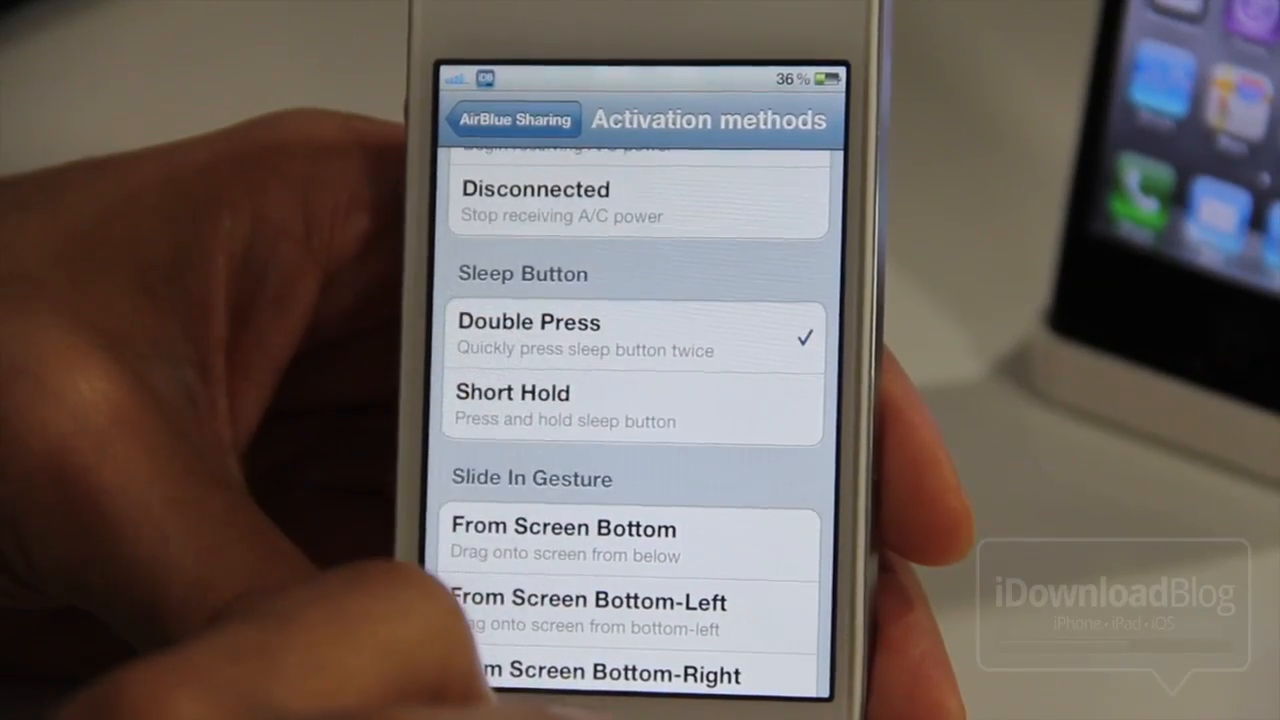
click(512, 120)
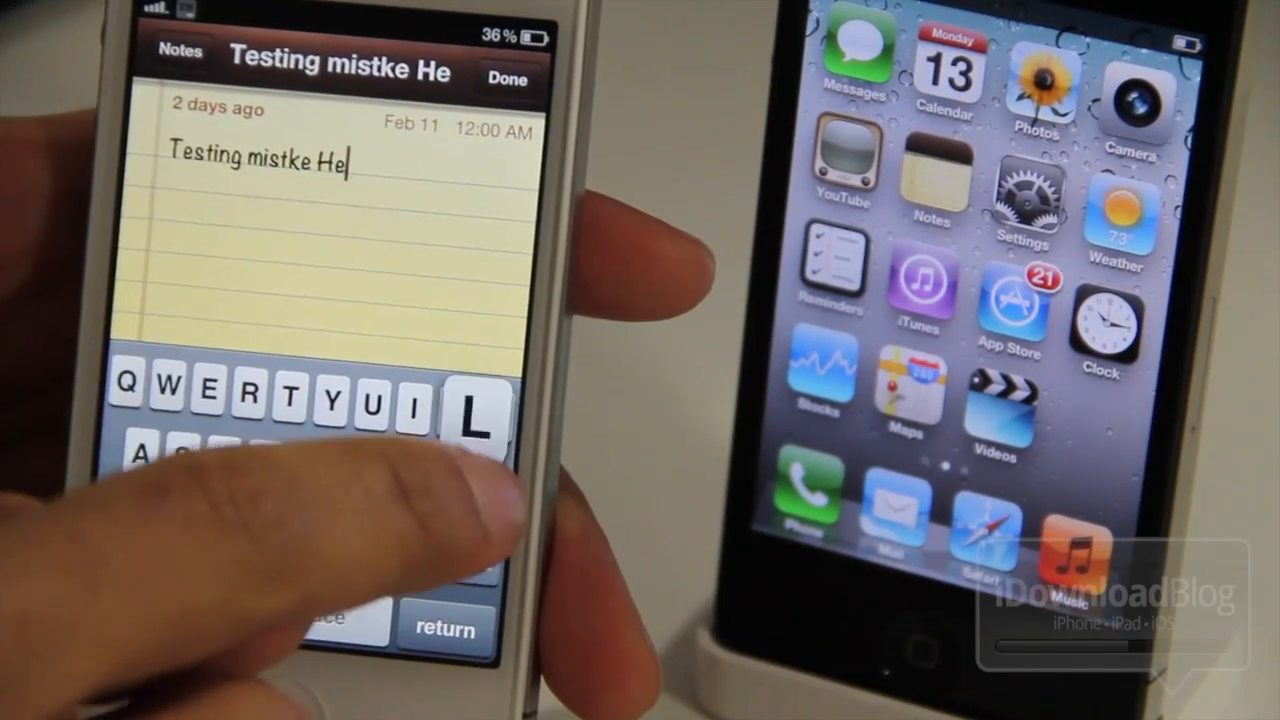
Finish the note so it reads 'Testing mistke Hello!' and end editing.
text(lo)
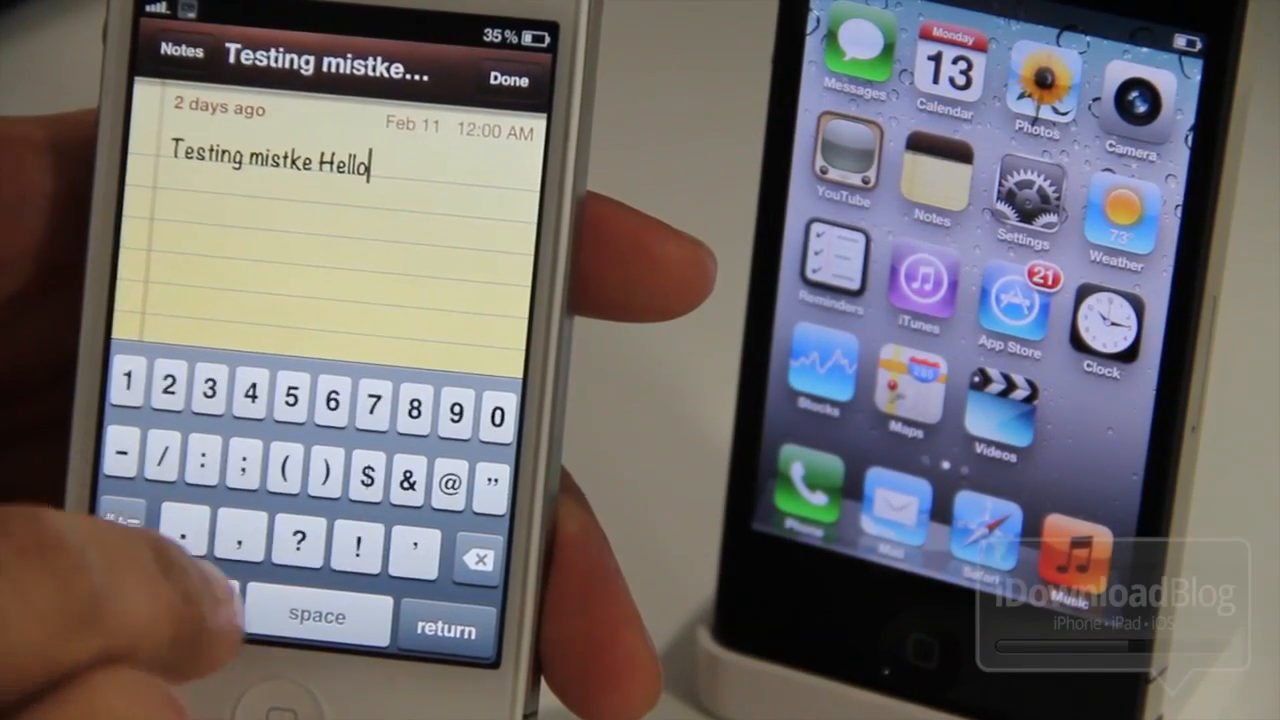
click(356, 552)
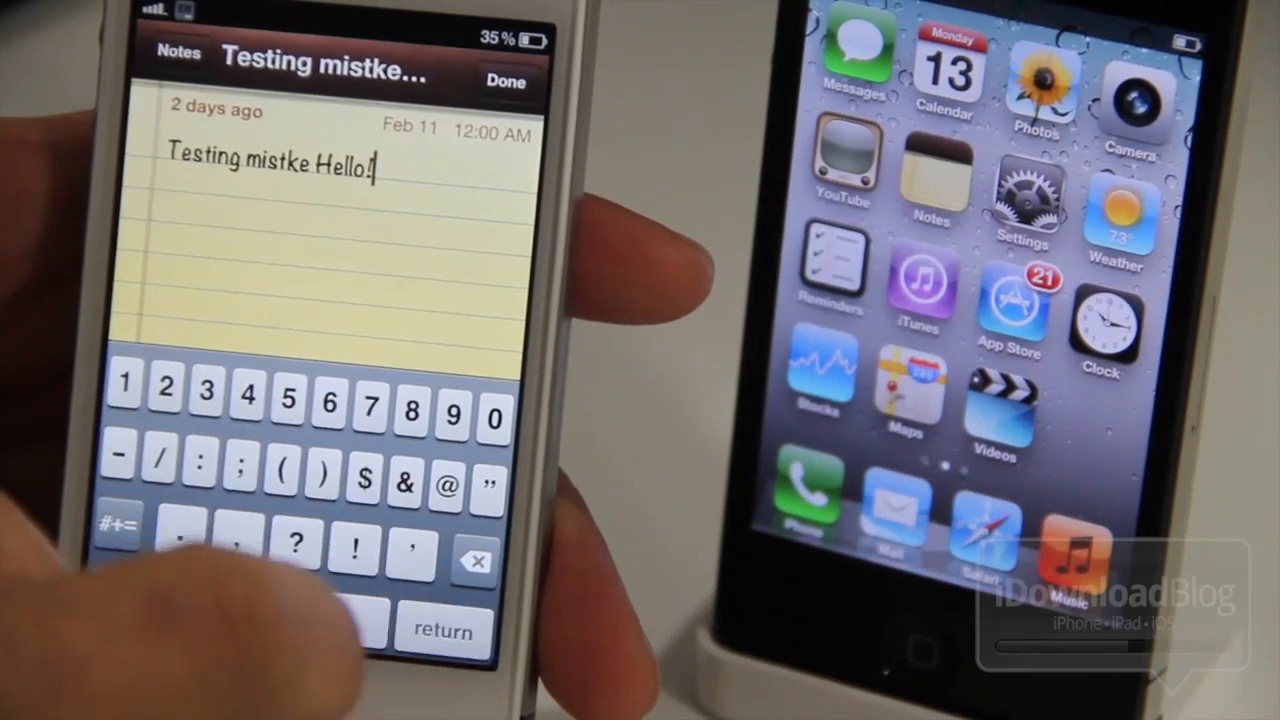
click(504, 82)
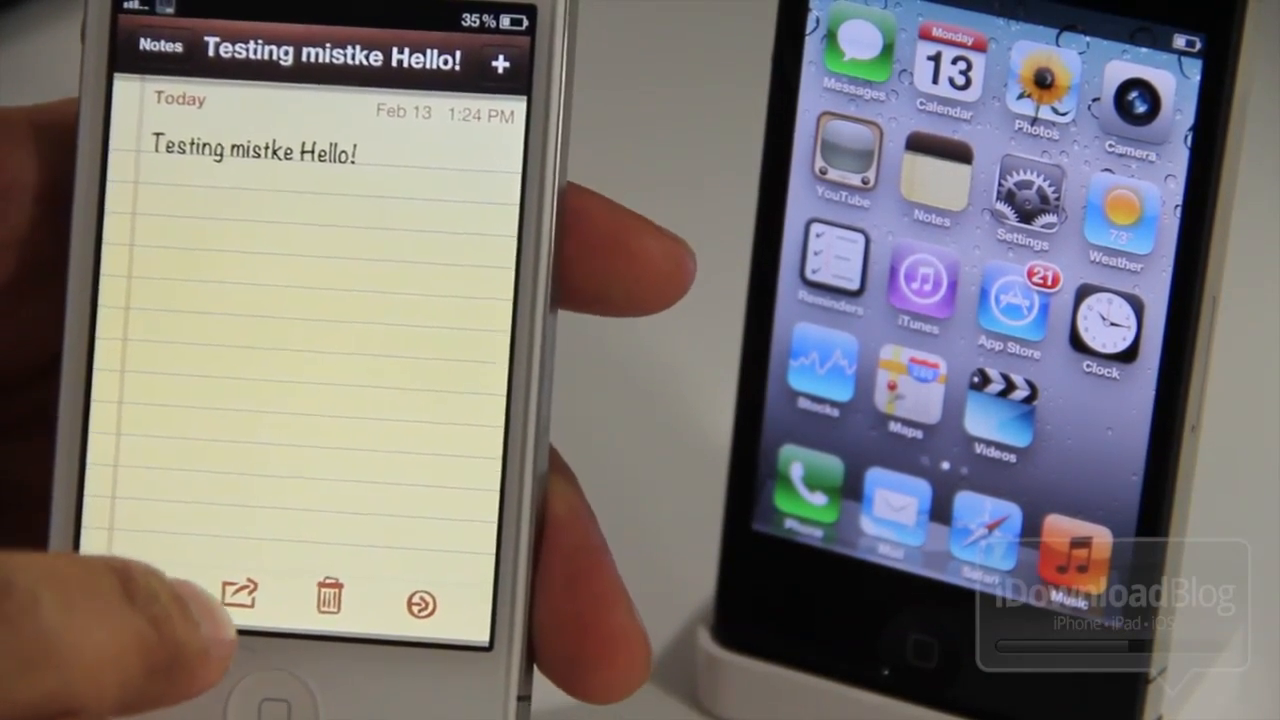
Send the note over Bluetooth to the other iPhone and dismiss the OBEX connection error.
click(240, 600)
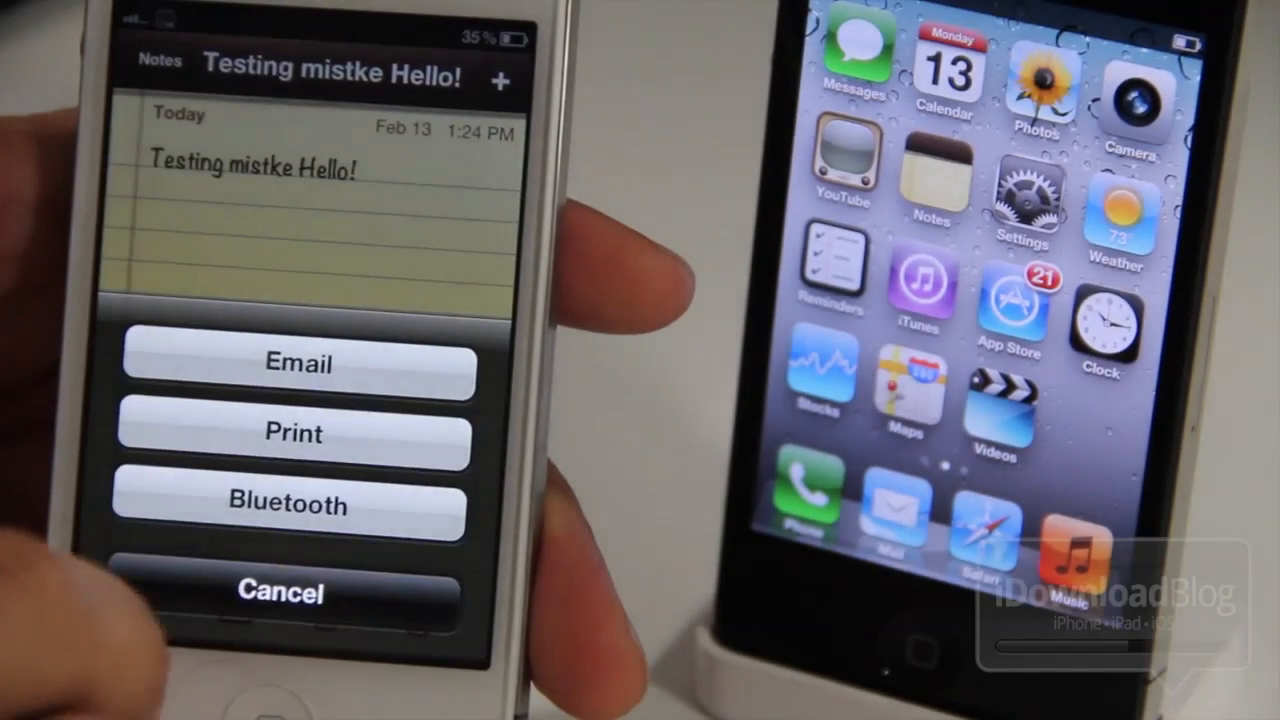
click(288, 504)
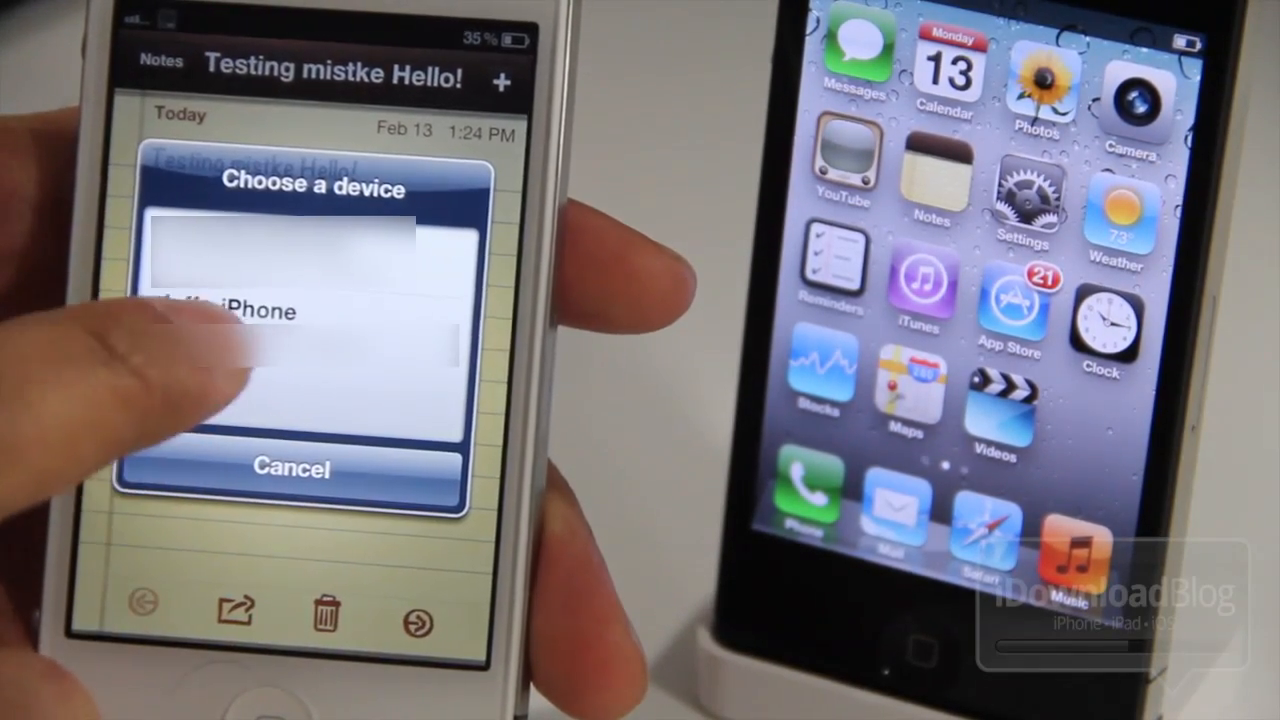
click(290, 468)
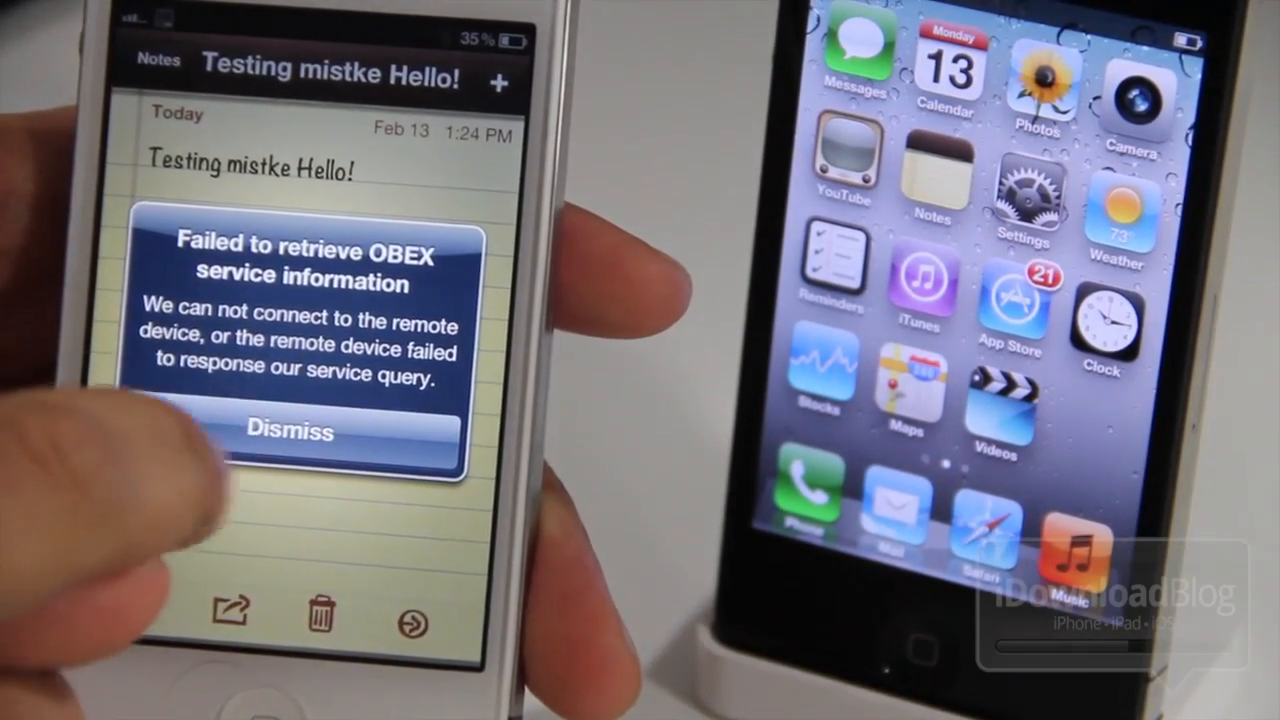
click(288, 432)
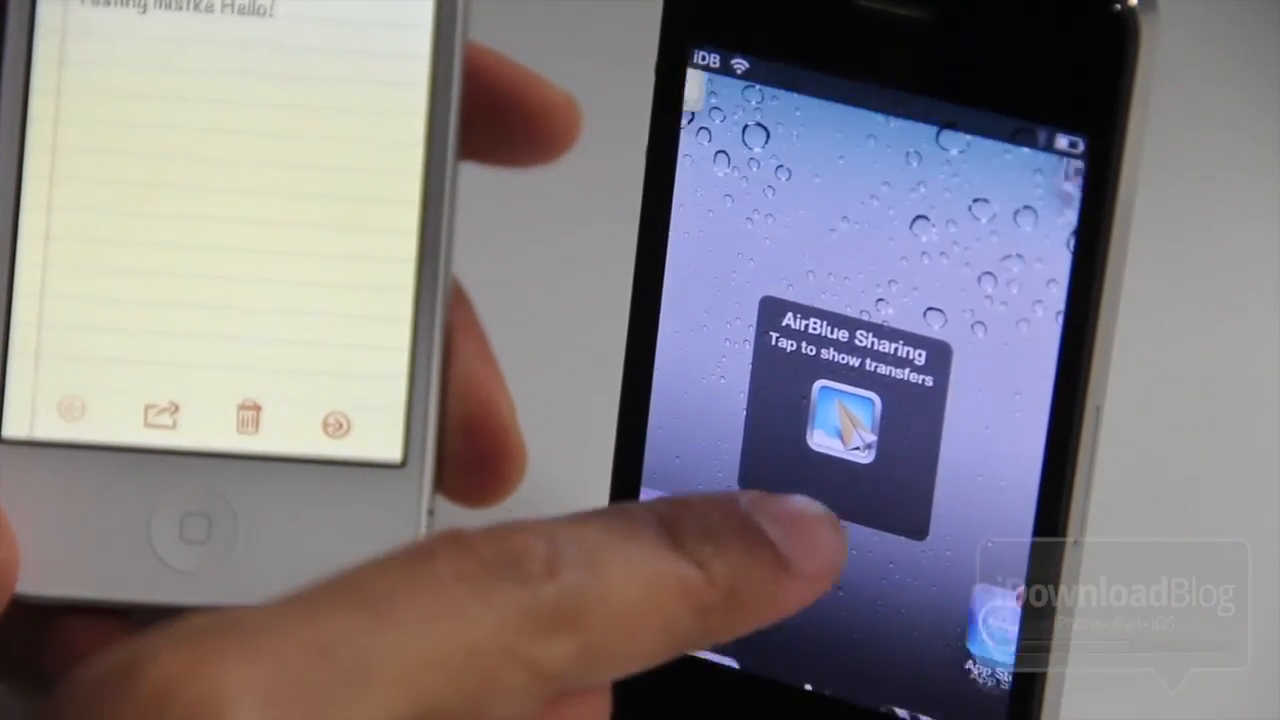
Show transfers on the second iPhone, resend the note via Bluetooth, and accept 'Testing mistke Hello!.txt'.
click(850, 430)
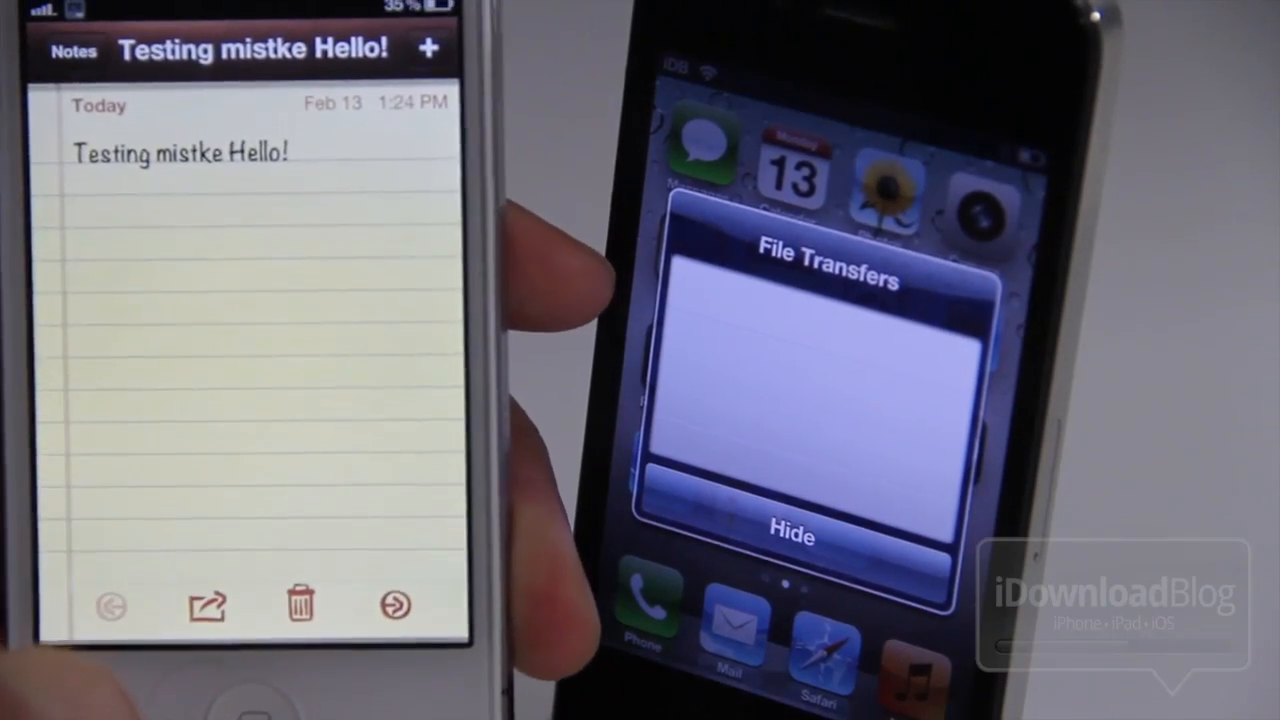
click(208, 604)
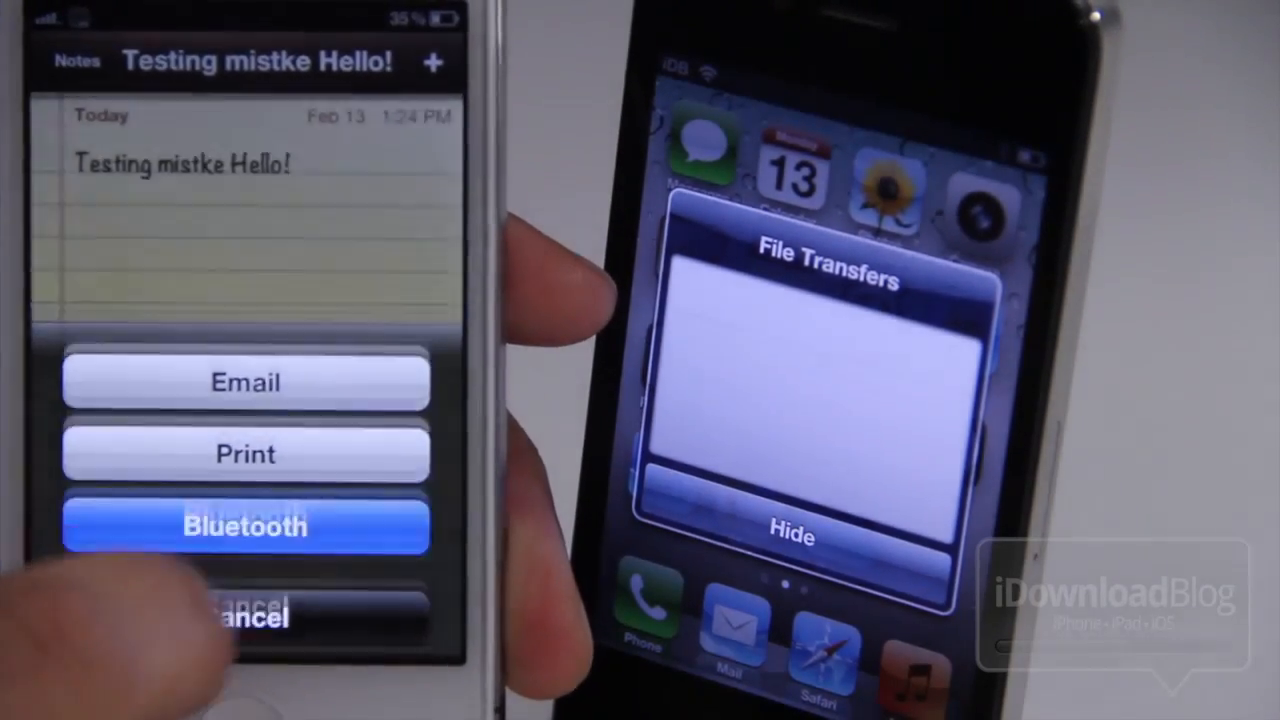
click(244, 616)
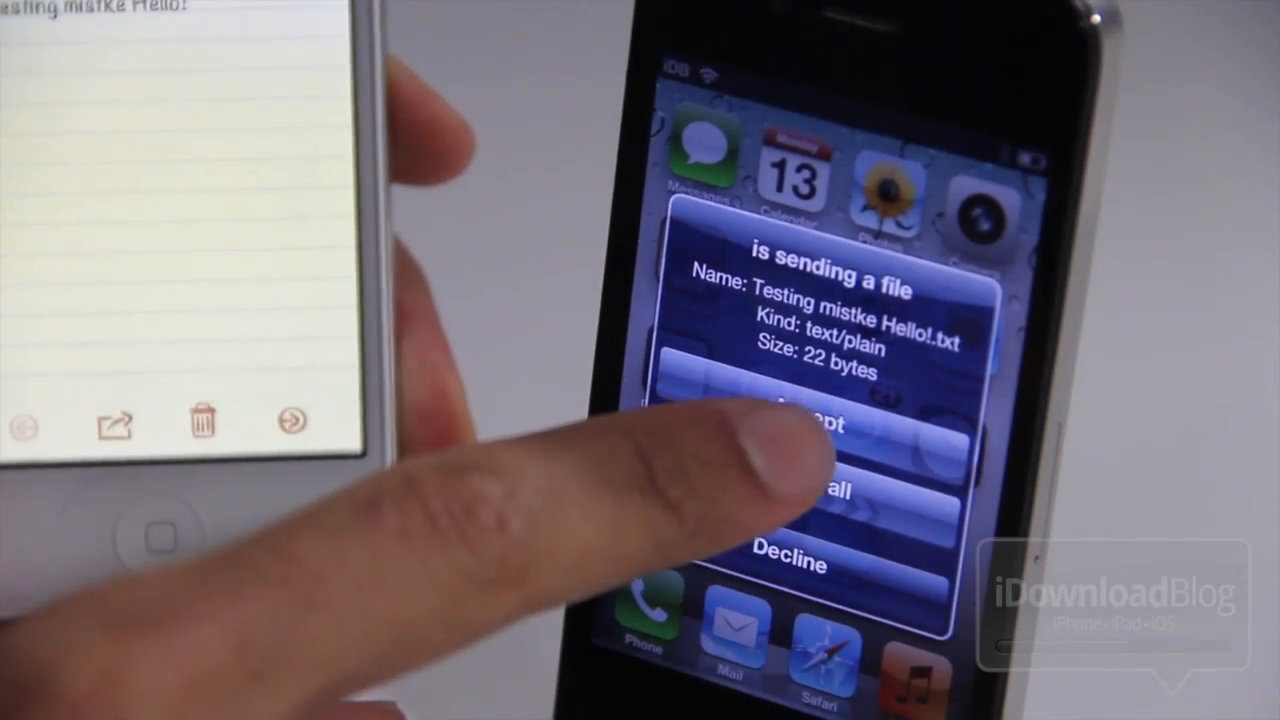
click(790, 424)
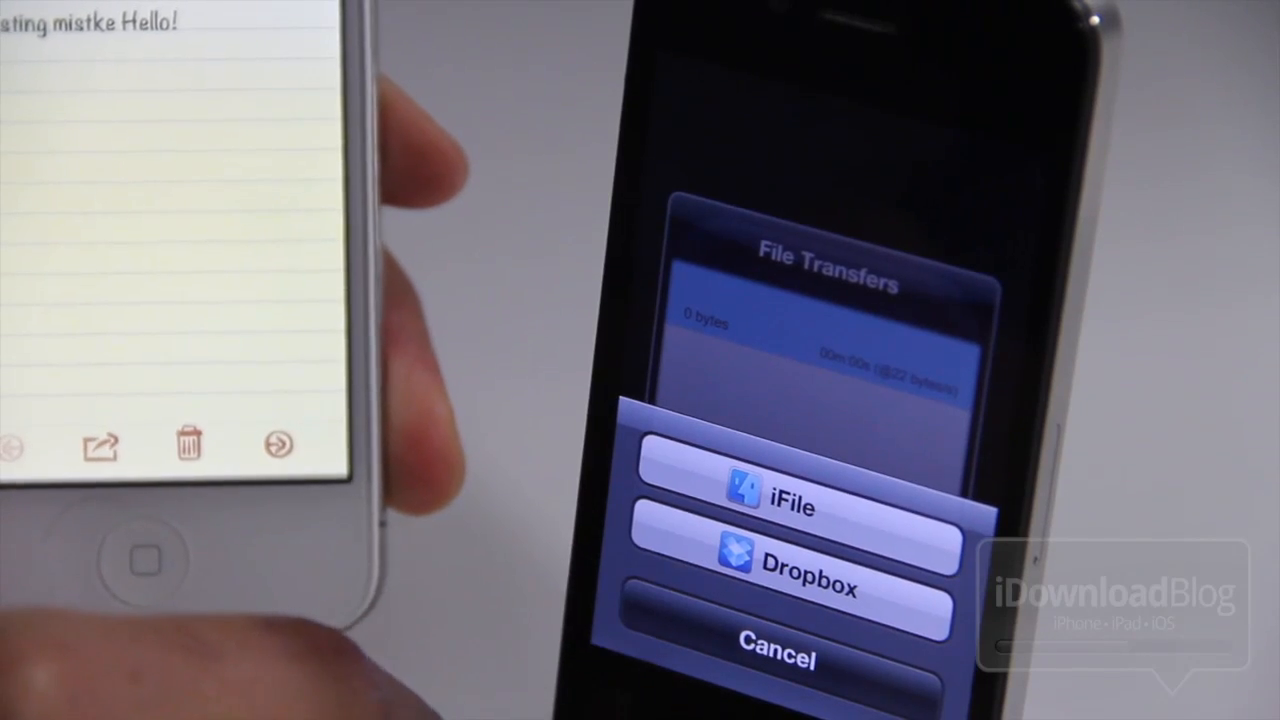
Open the received text file in iFile using the Text Viewer.
click(780, 504)
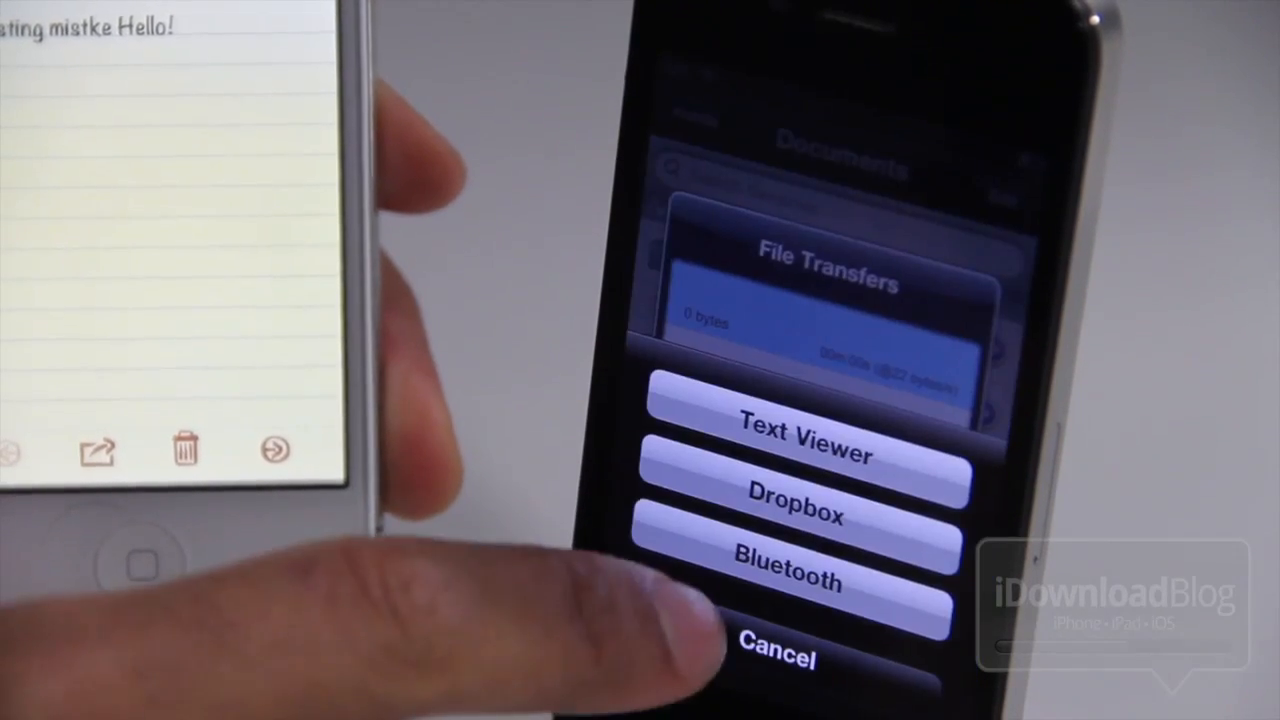
click(780, 656)
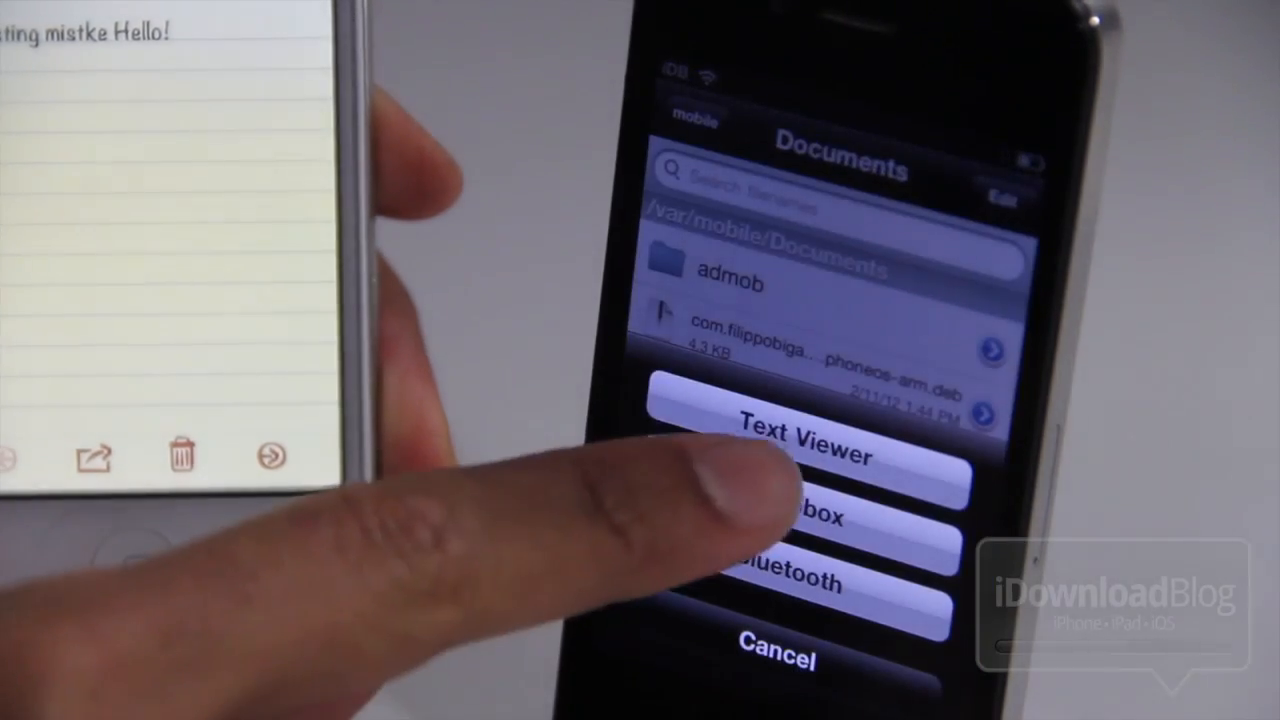
click(800, 450)
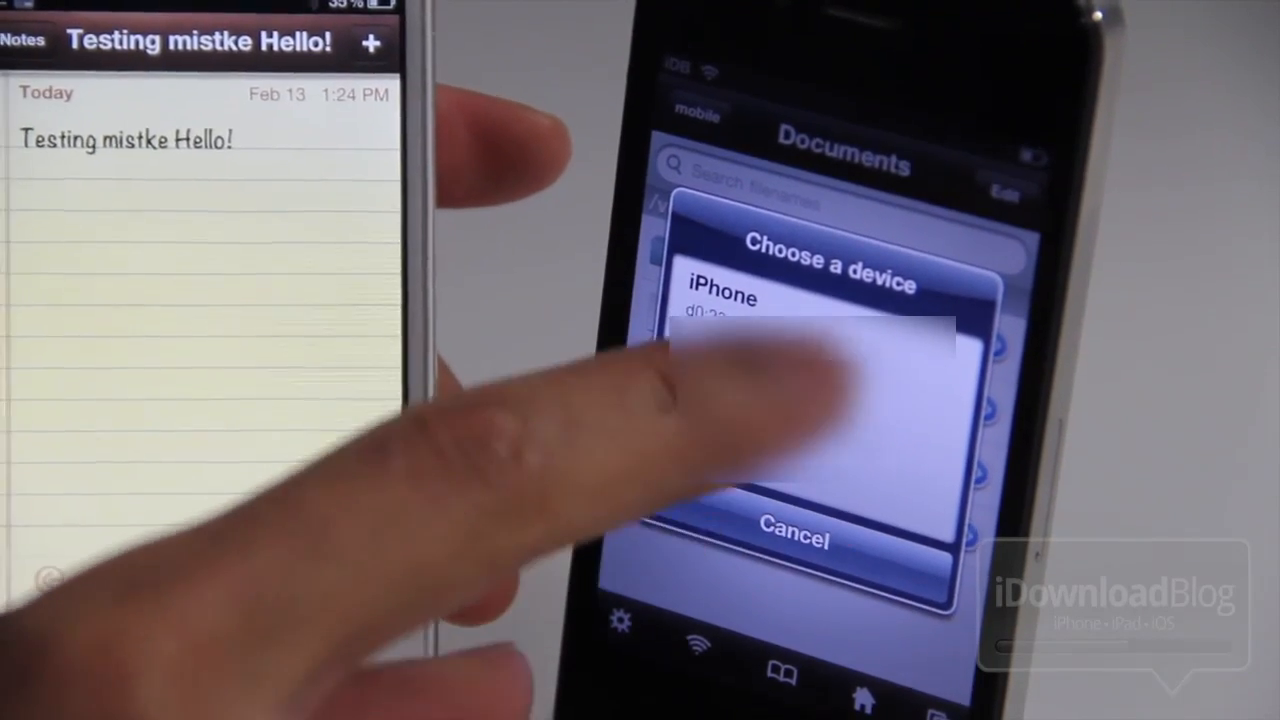
Send a Documents file to the iPhone, then share a Camera Roll photo over Bluetooth.
click(720, 296)
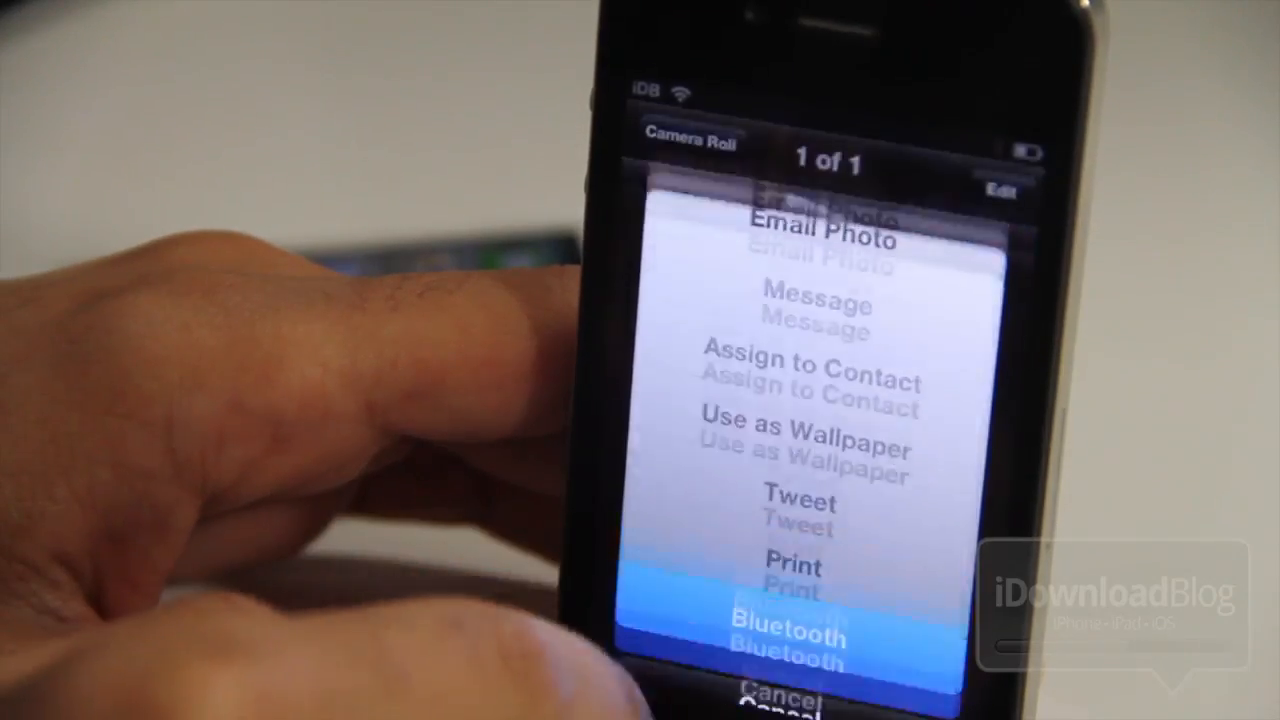
click(790, 640)
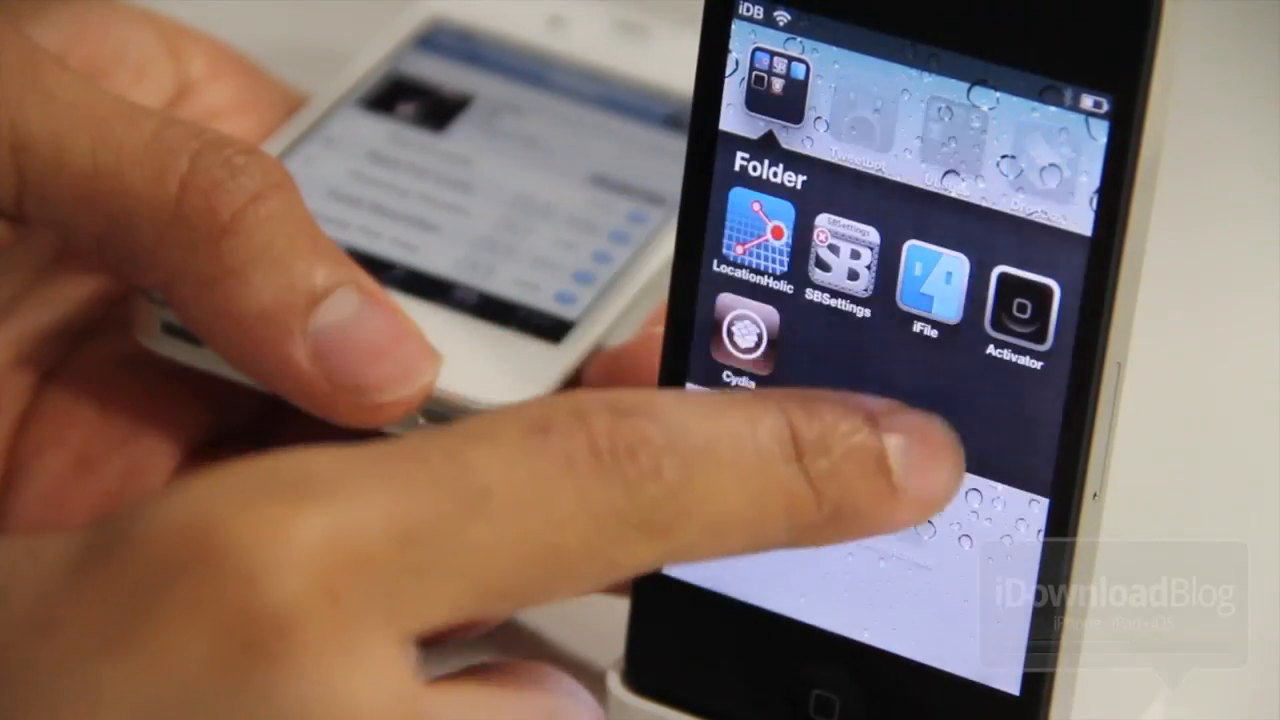
Open the received song in iFile and play Daydreams_1.m4a from Documents.
click(920, 290)
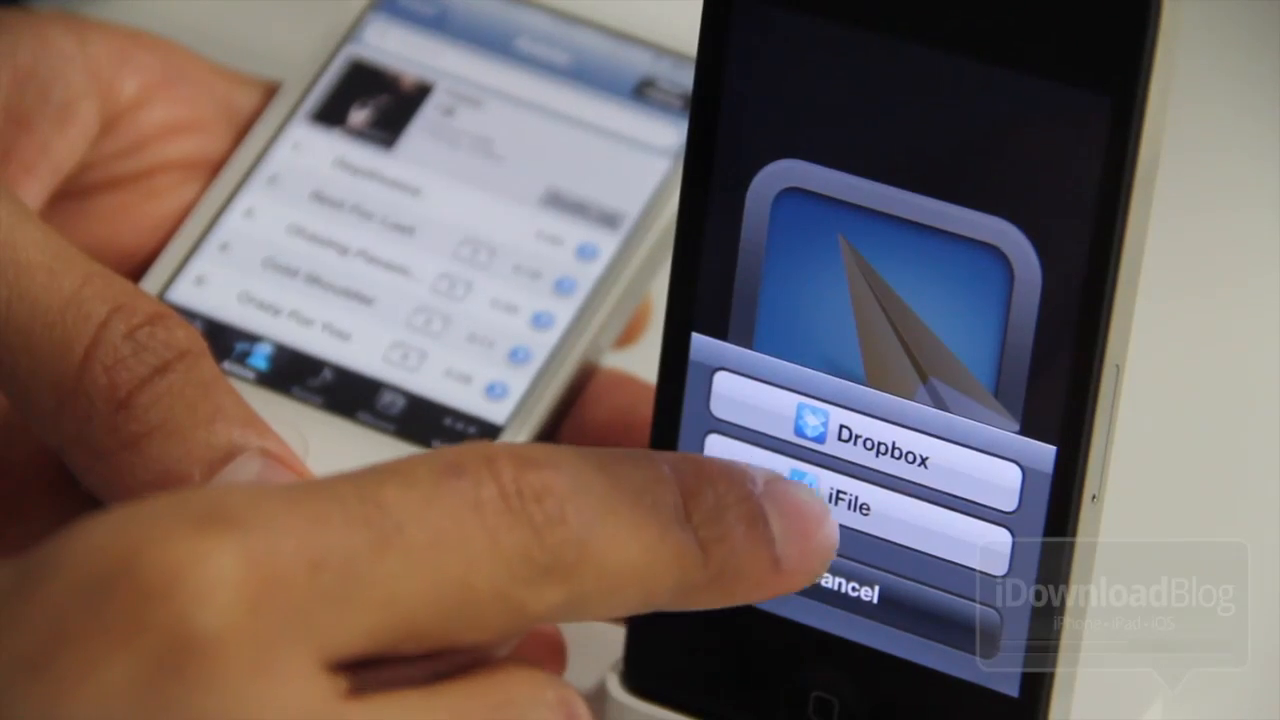
click(864, 504)
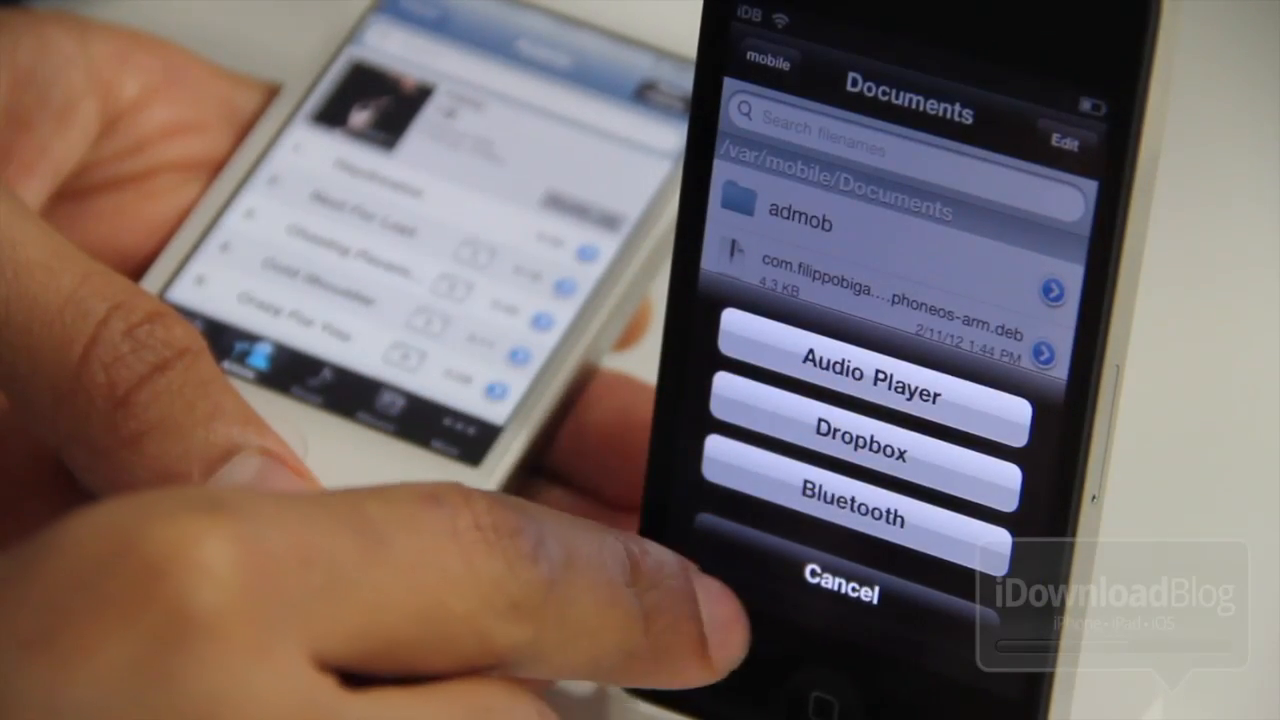
click(846, 588)
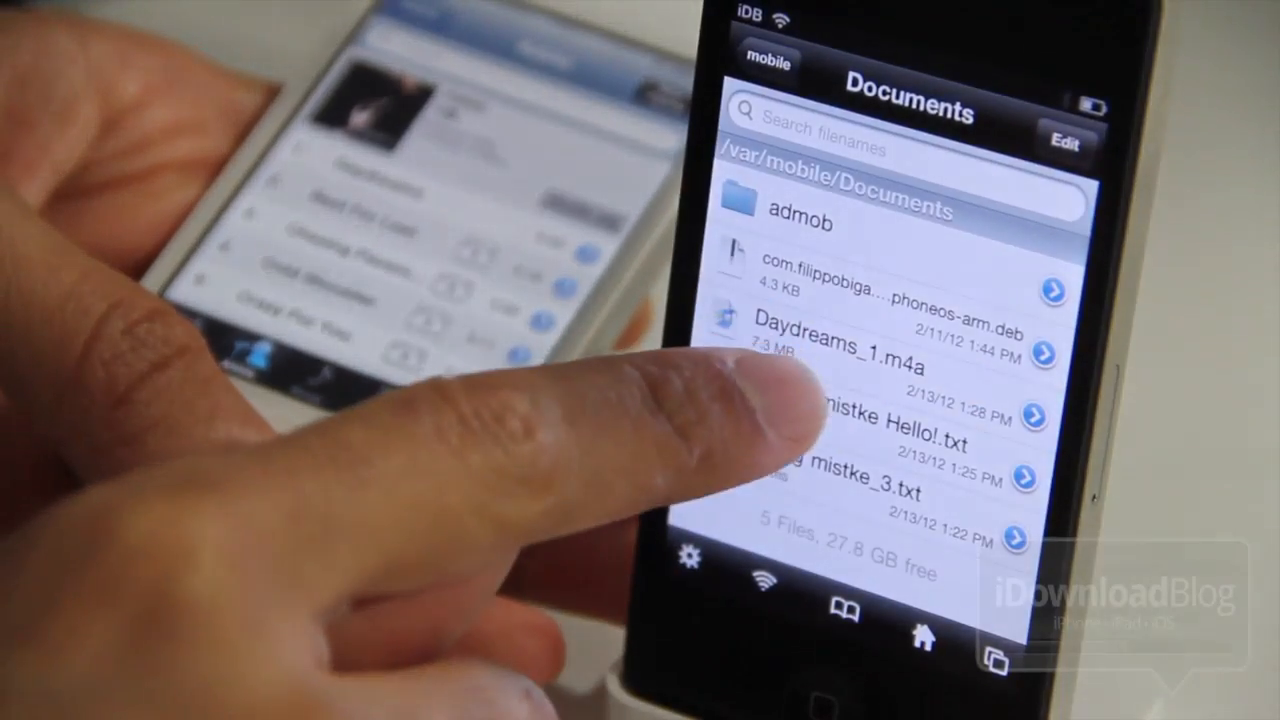
click(870, 344)
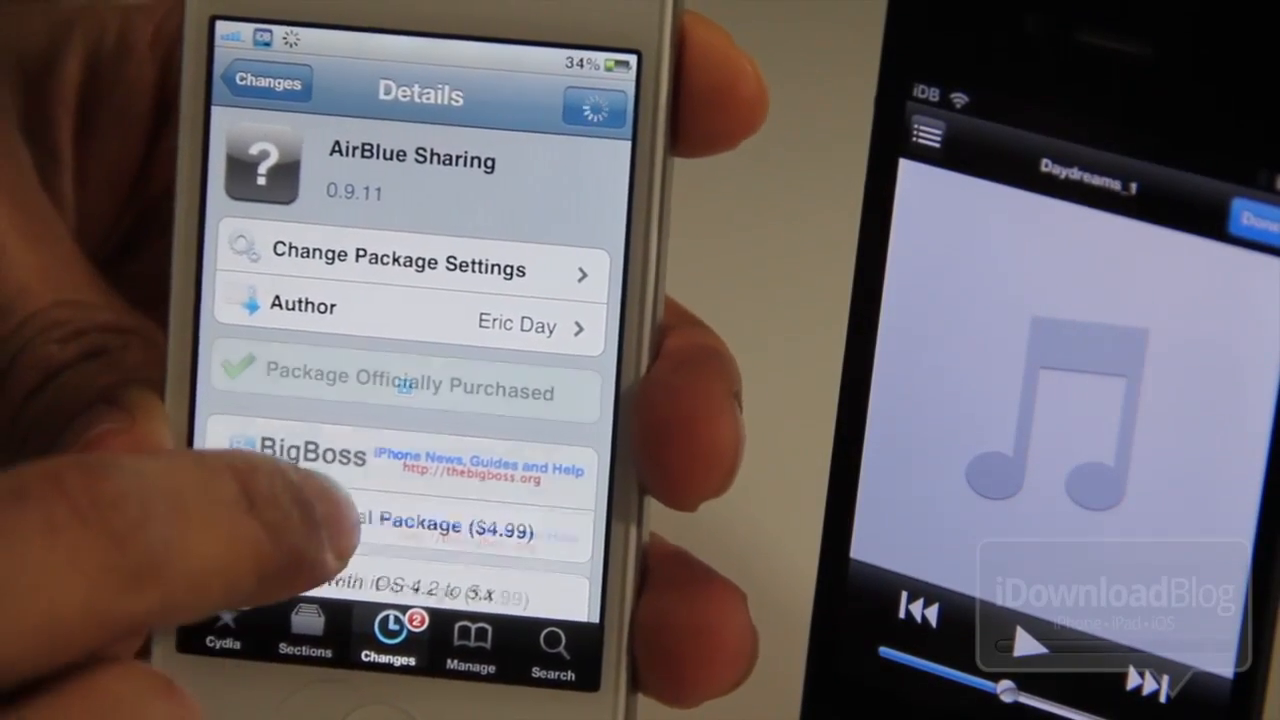
scroll(down, 3)
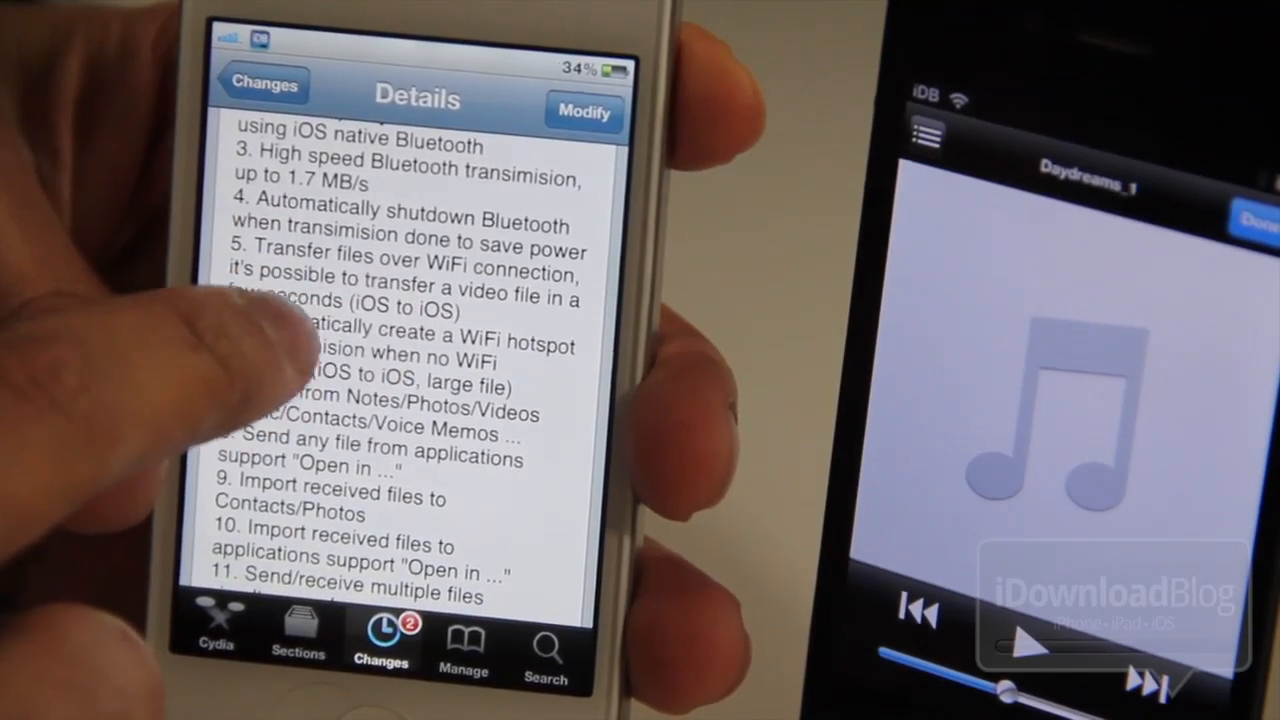
scroll(down, 3)
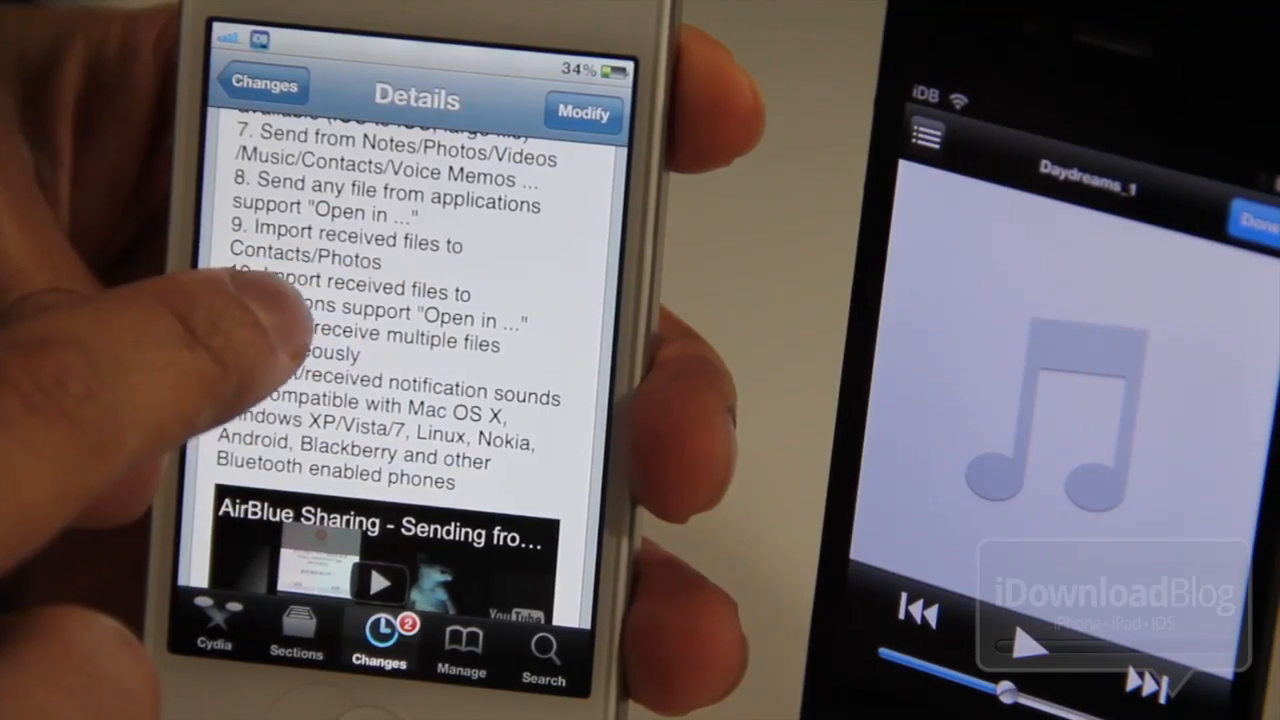
scroll(down, 3)
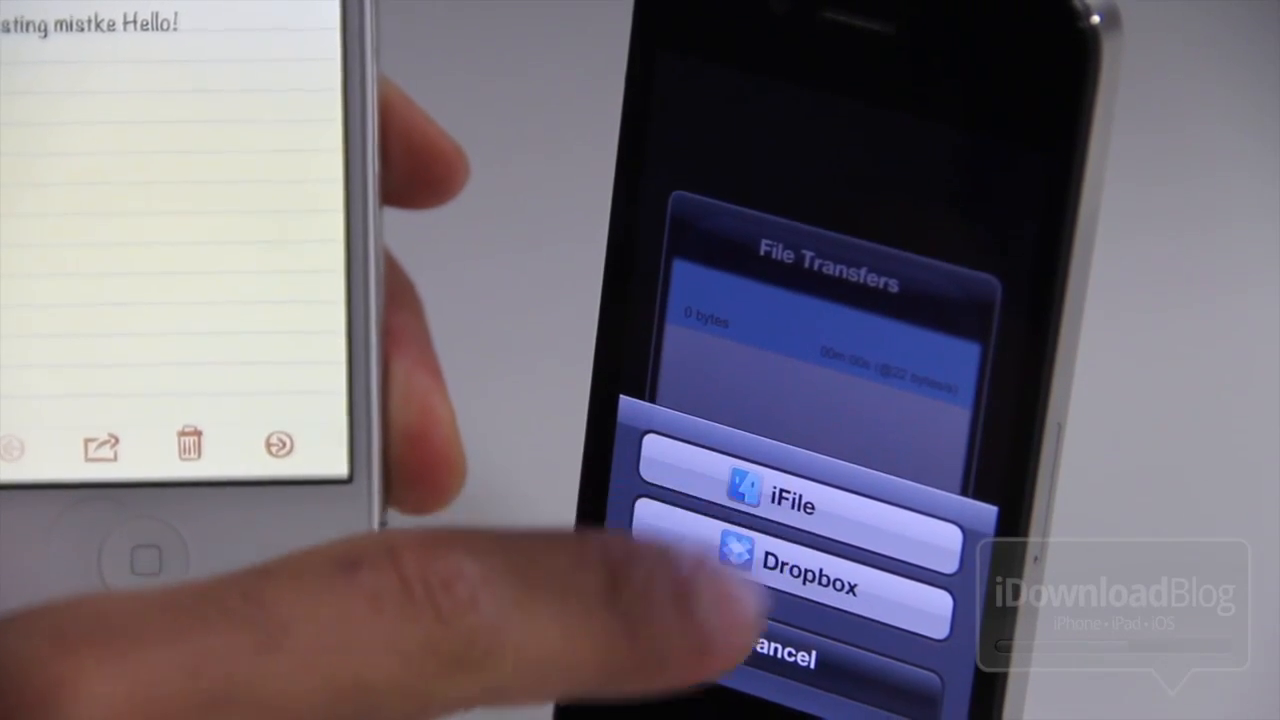
Open the received note in iFile, hide File Transfers, and read it in Text Viewer.
click(796, 504)
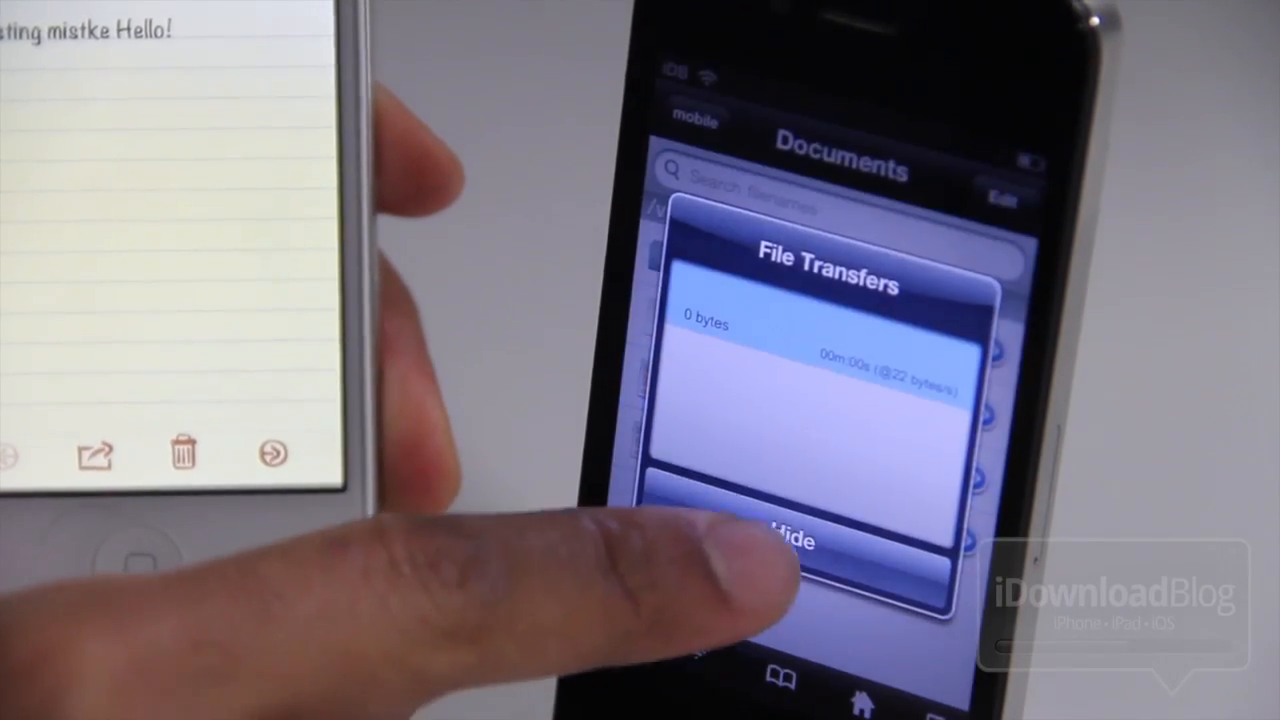
click(790, 544)
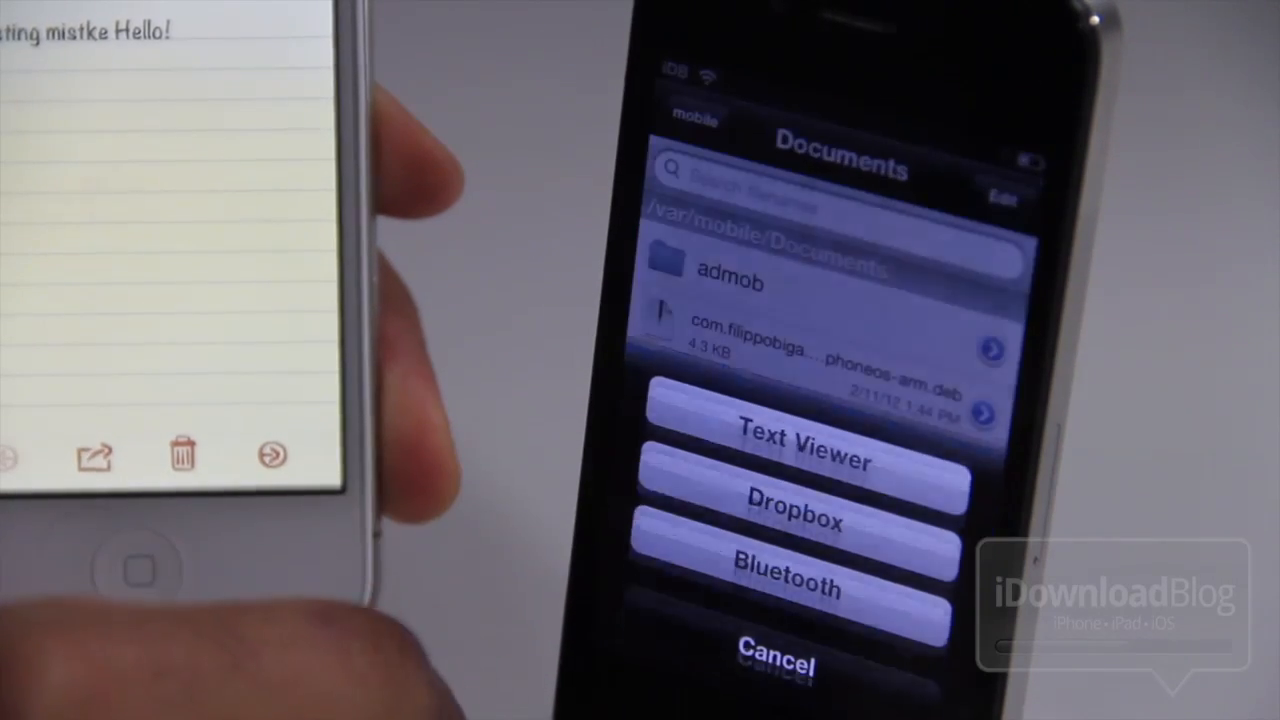
click(800, 460)
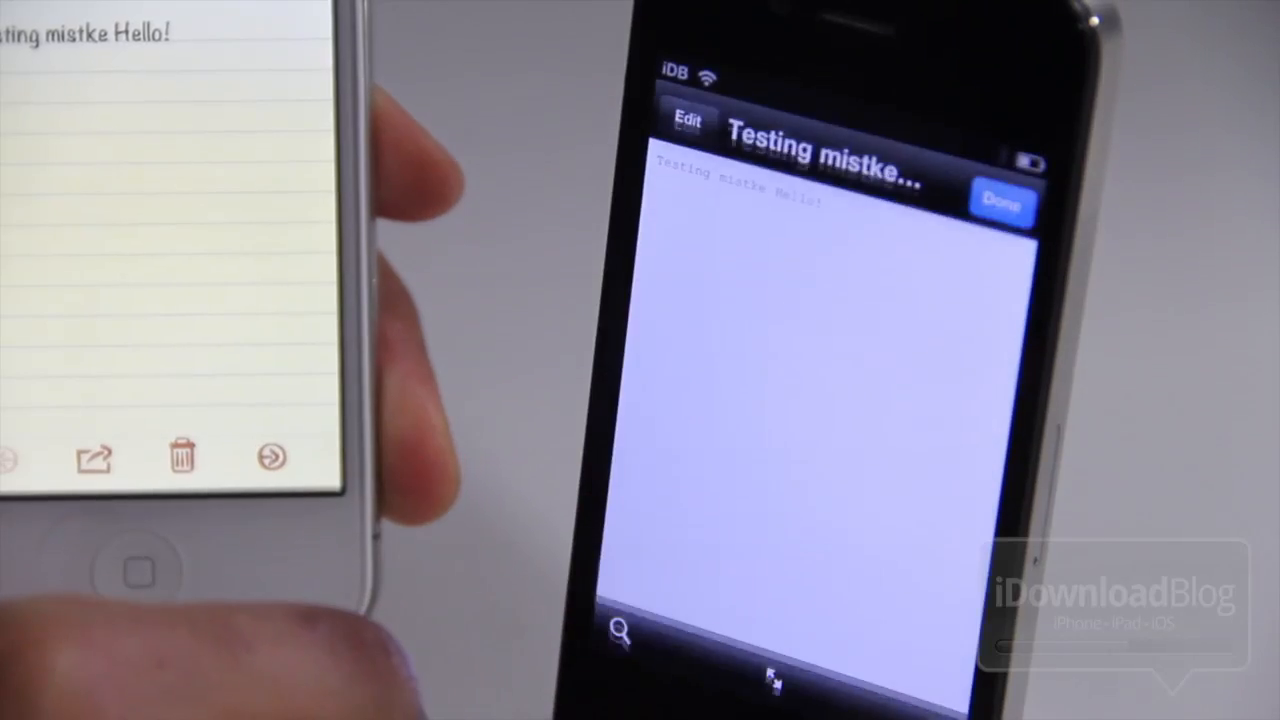